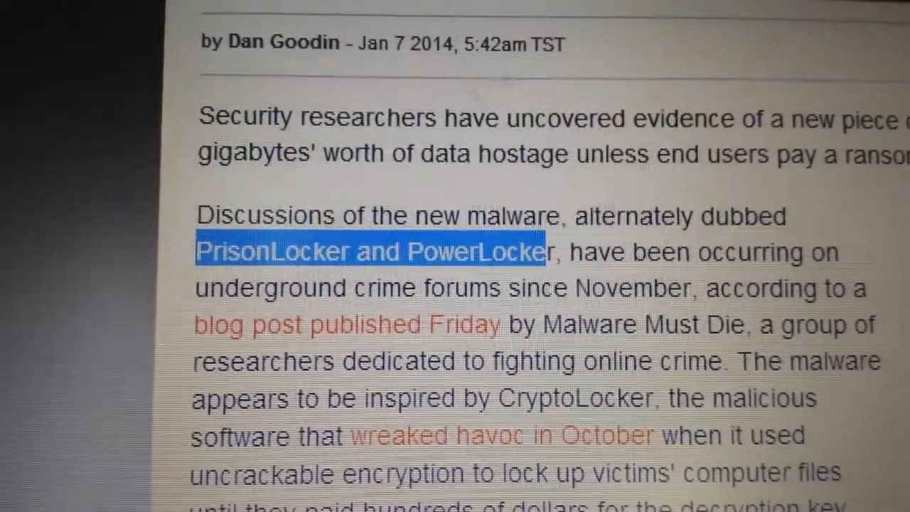
Highlight plain Safe Mode in Advanced Boot Options and boot Windows into it.
scroll("down", 3)
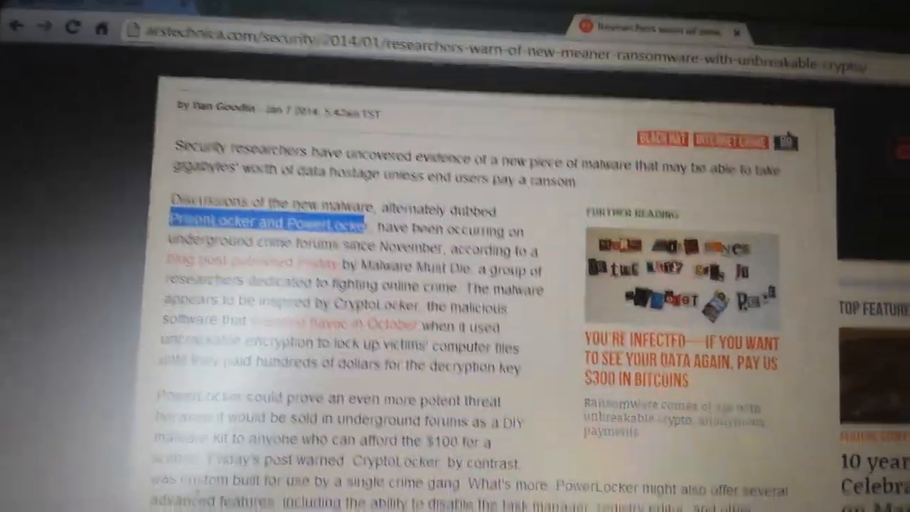
scroll("down", 3)
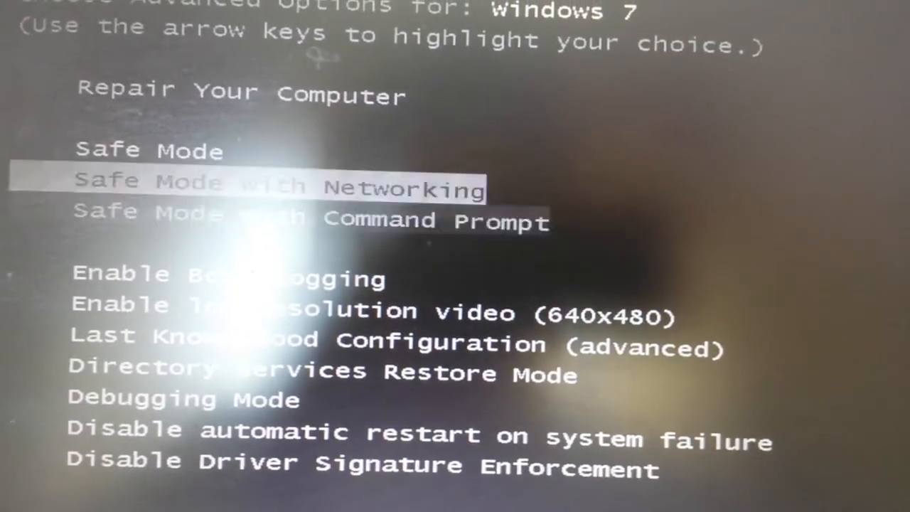
key("Up")
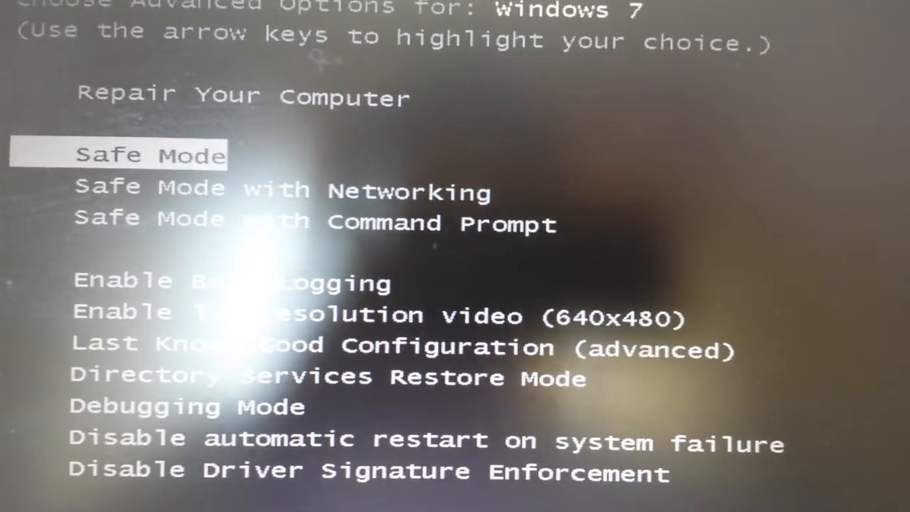
key("Down")
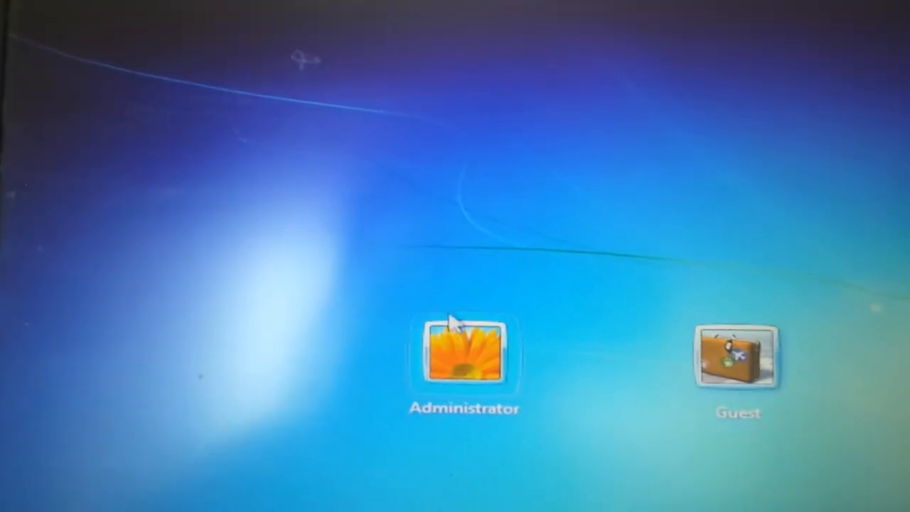
Select the Administrator account tile and enter its password to sign in.
left_click(464, 359)
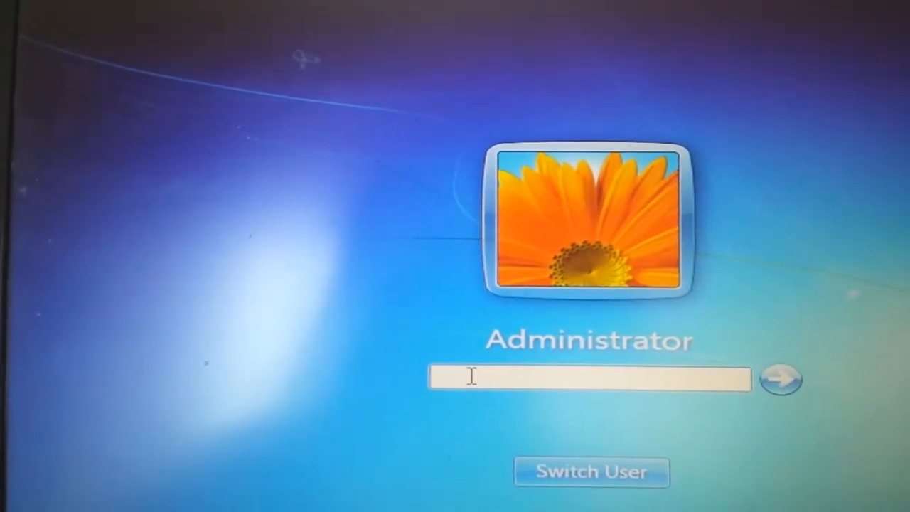
type("•")
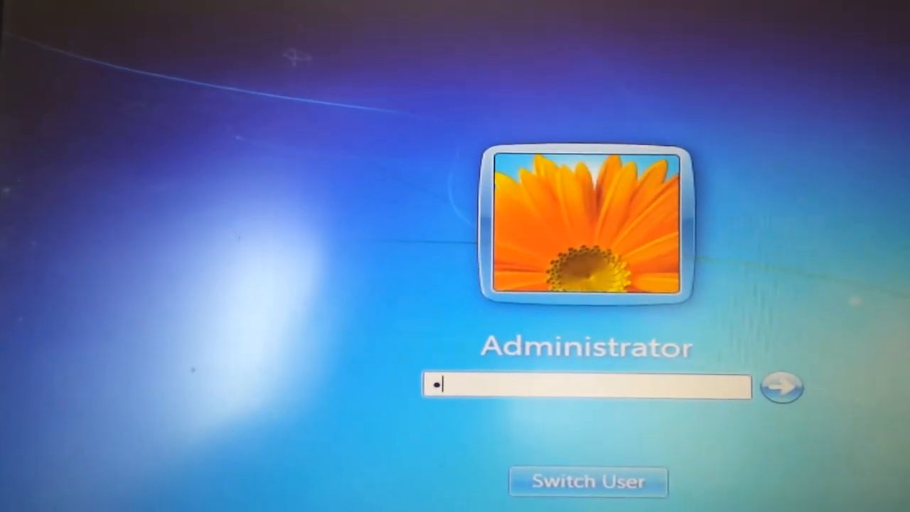
type("•••••")
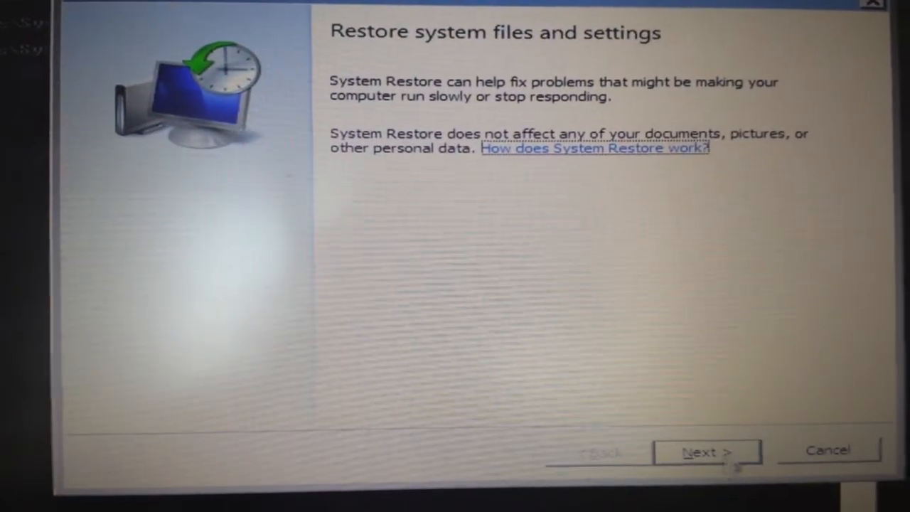
Choose the 1/23/2014 11:38:50 AM Automatic Restore Point after browsing other points, and continue.
left_click(703, 449)
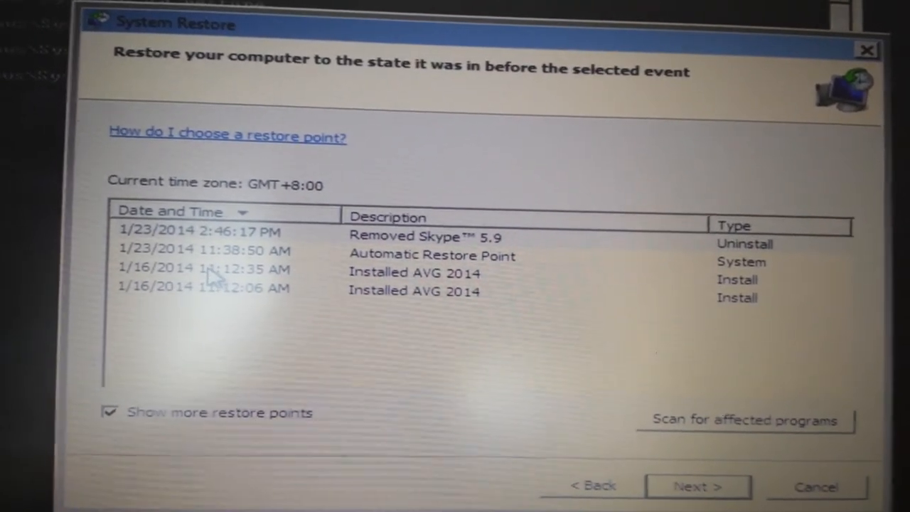
left_click(214, 279)
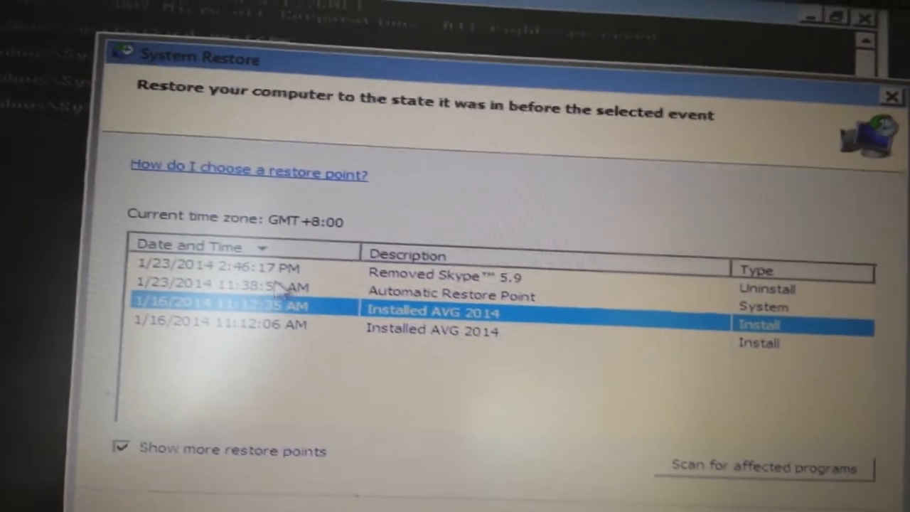
left_click(234, 270)
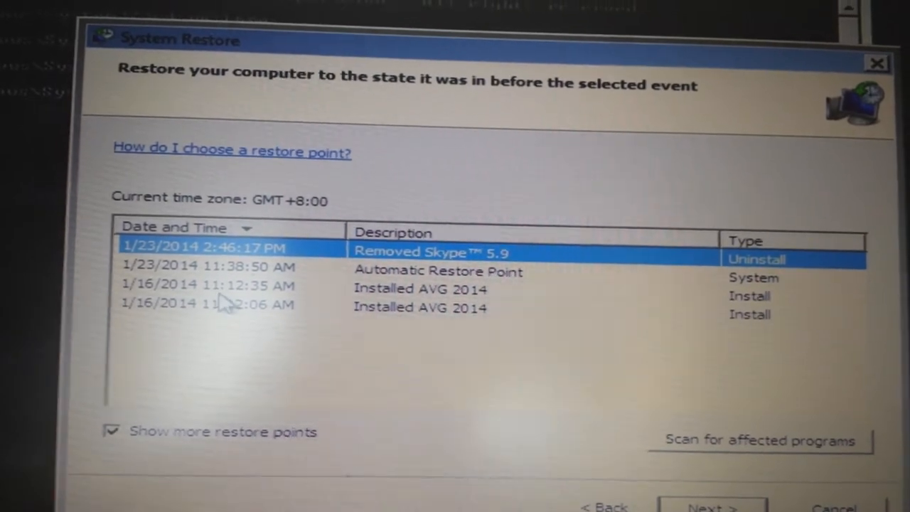
left_click(419, 288)
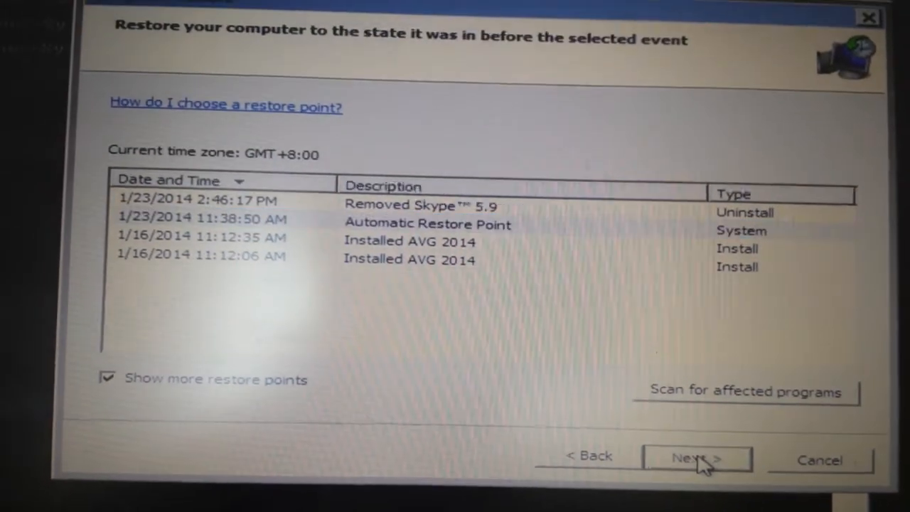
left_click(695, 457)
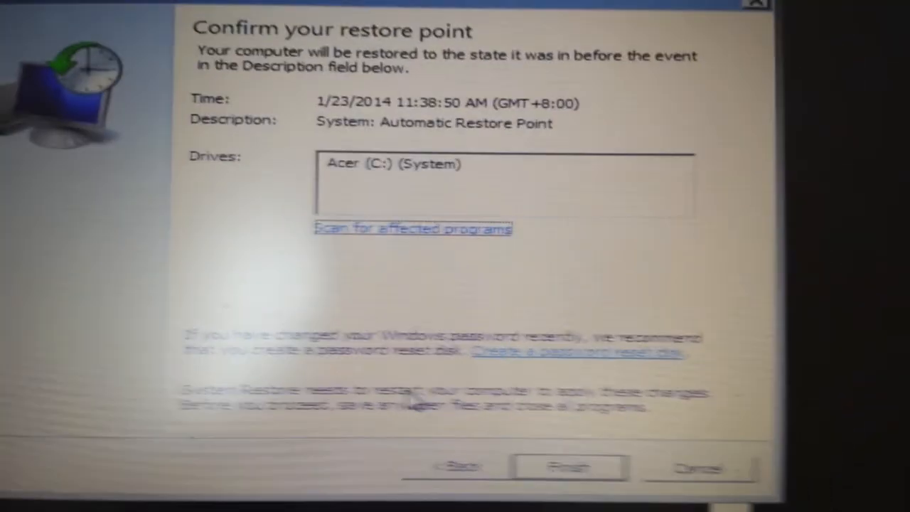